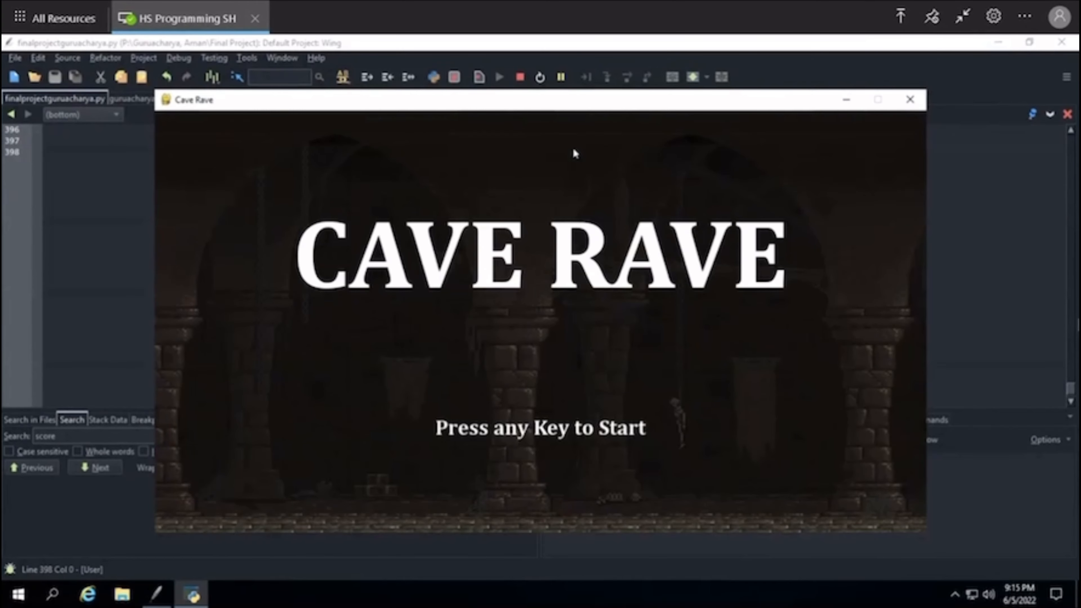
# Advance past the title and instructions screens so the run begins with the score counting up.
pyautogui.press('space')
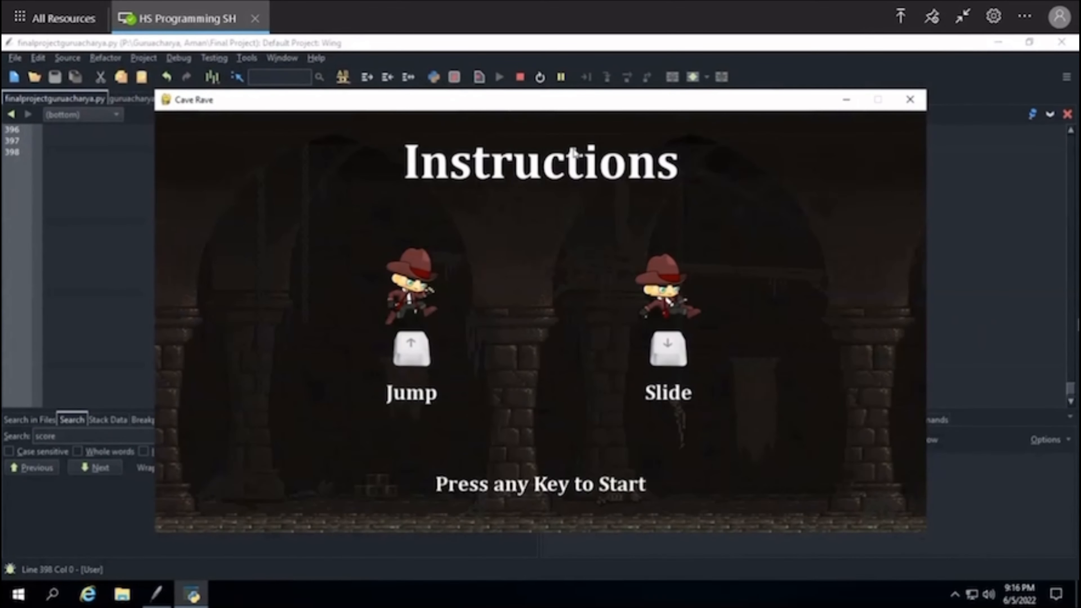
pyautogui.press('space')
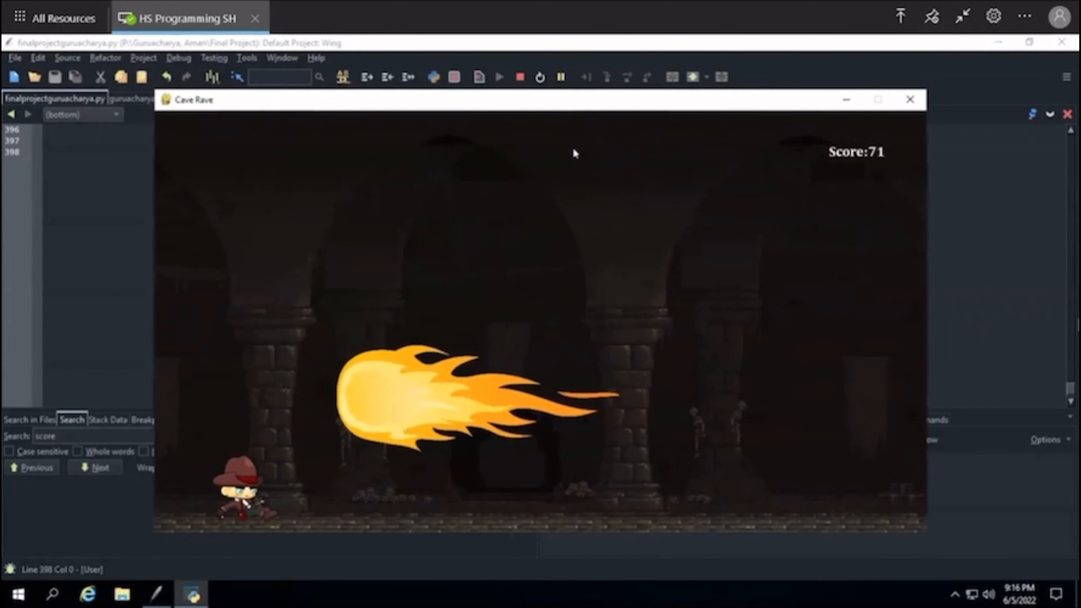